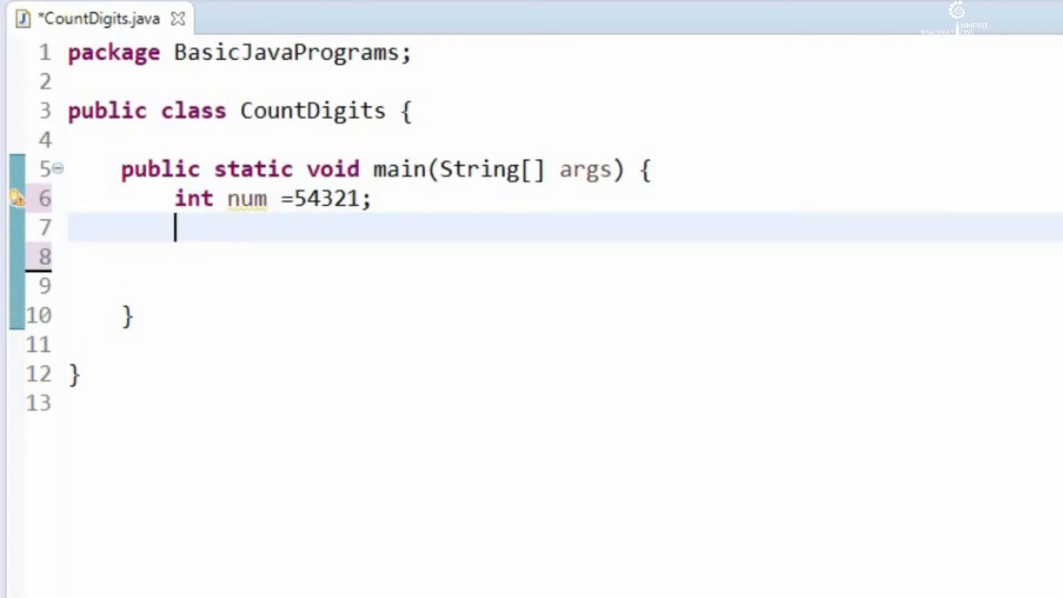
Step: Add the method 1 code: String s1 = String.valueOf(num) and print s1.length()
key("enter")
type("while(num!=0) {")
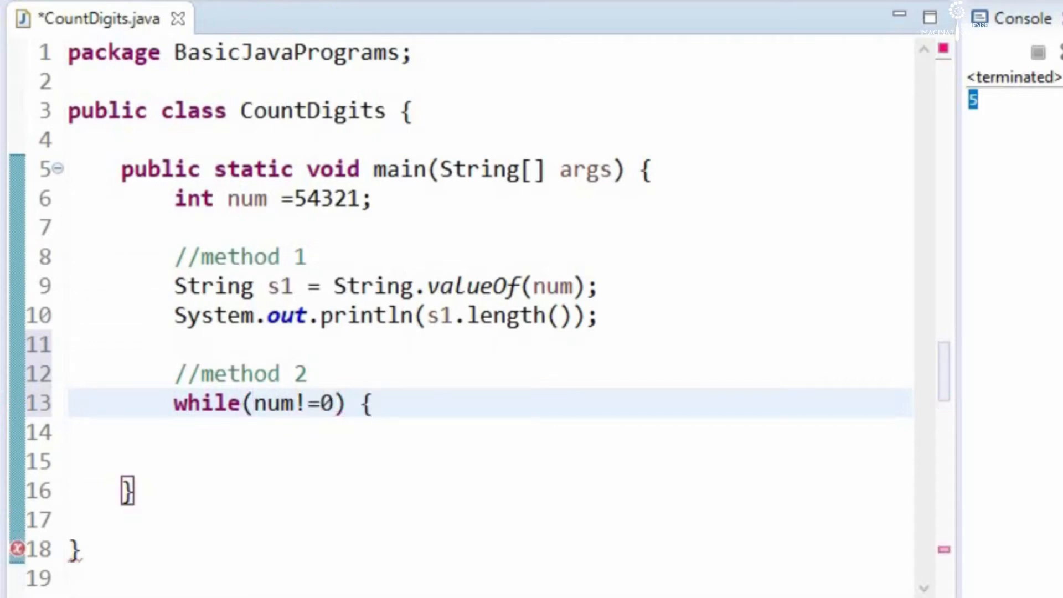
Step: Begin a second int declaration on a new line below the num declaration
type("int")
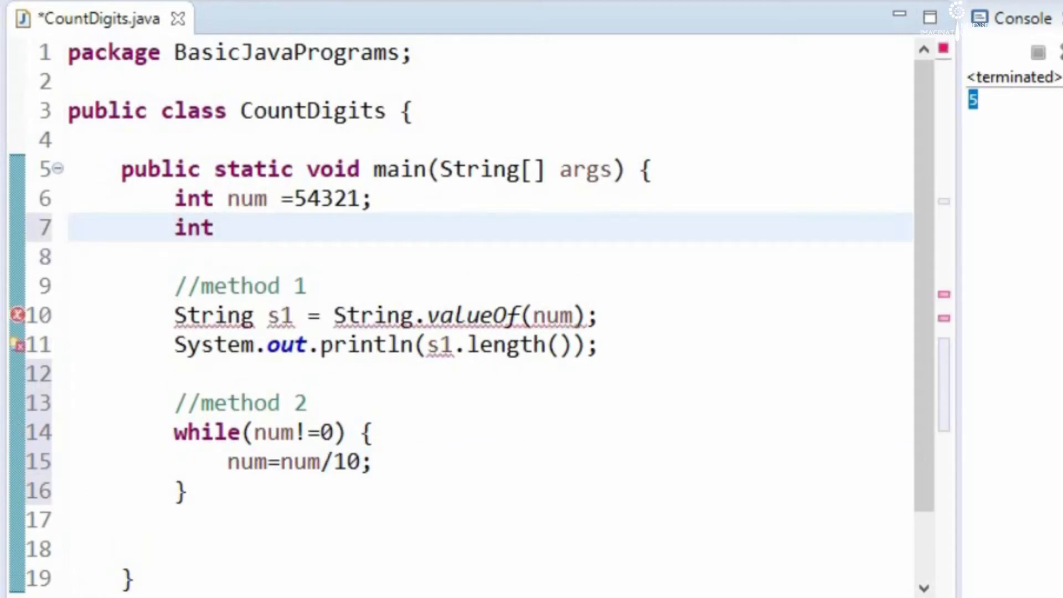